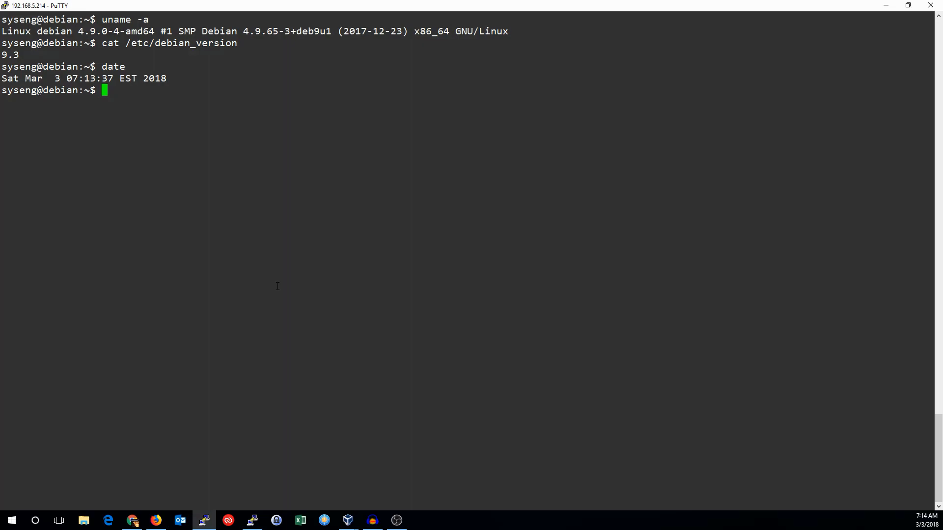
Step: Become root with 'su -' and install sudo via 'apt install sudo', then begin 'visudo'
type("su -")
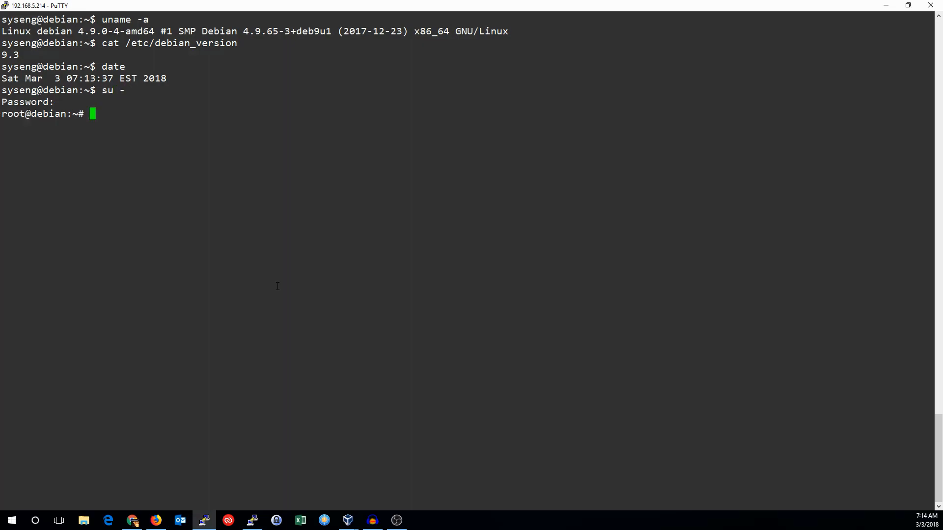
type("apt install")
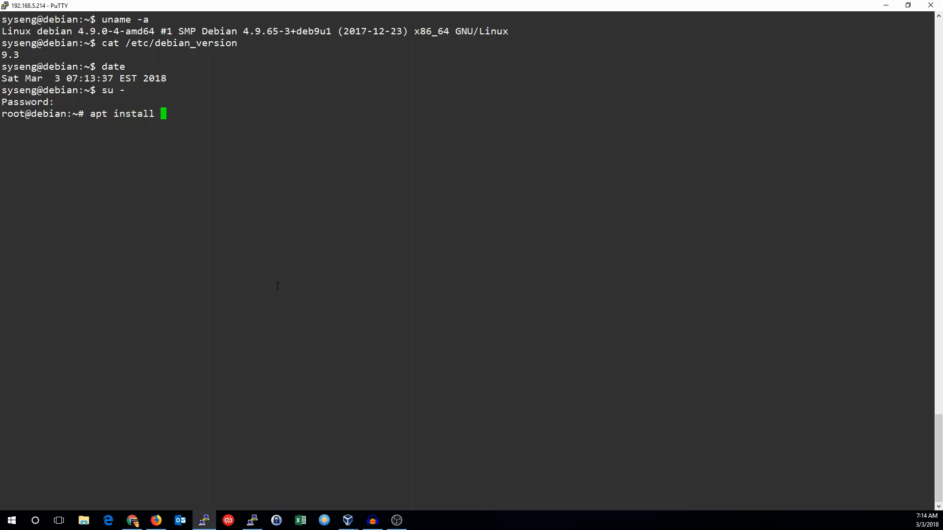
type("sudo")
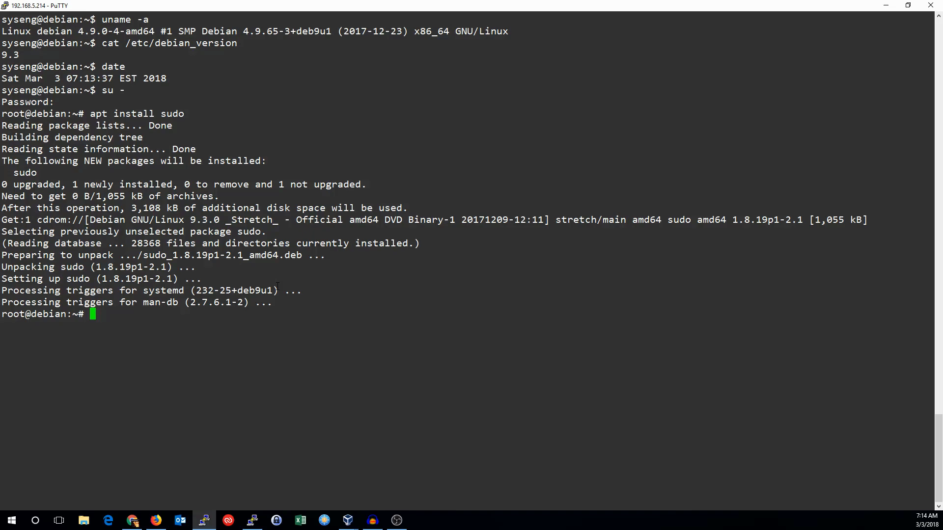
type("visudo")
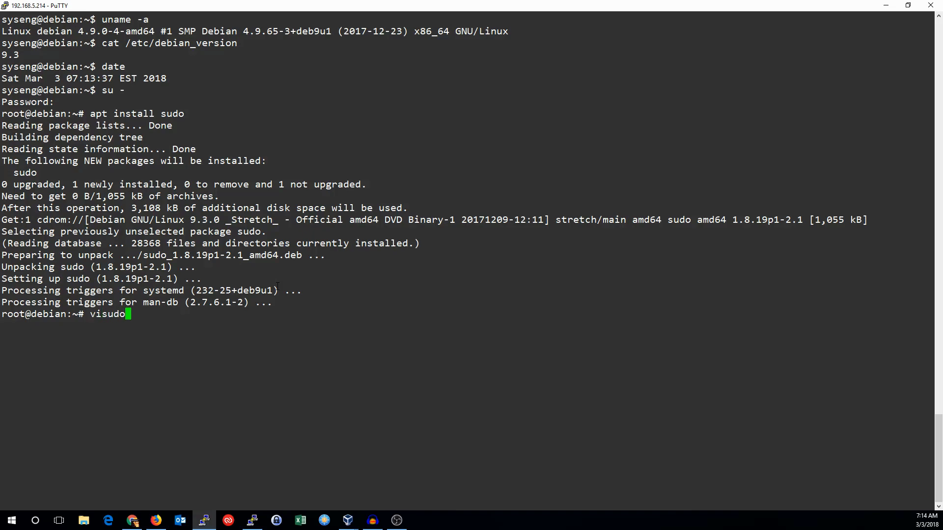
Step: Run visudo and move the cursor onto the %sudo rule just before its final ALL field
key("enter")
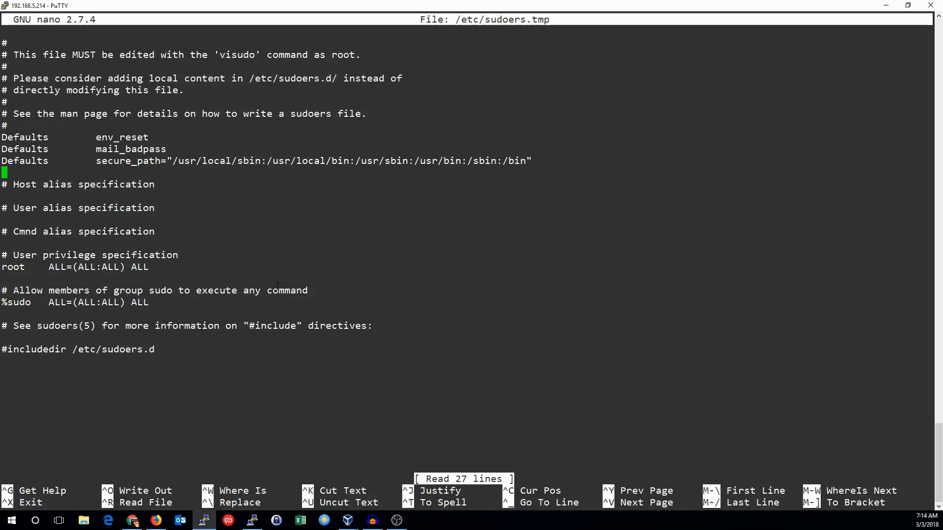
key("Down")
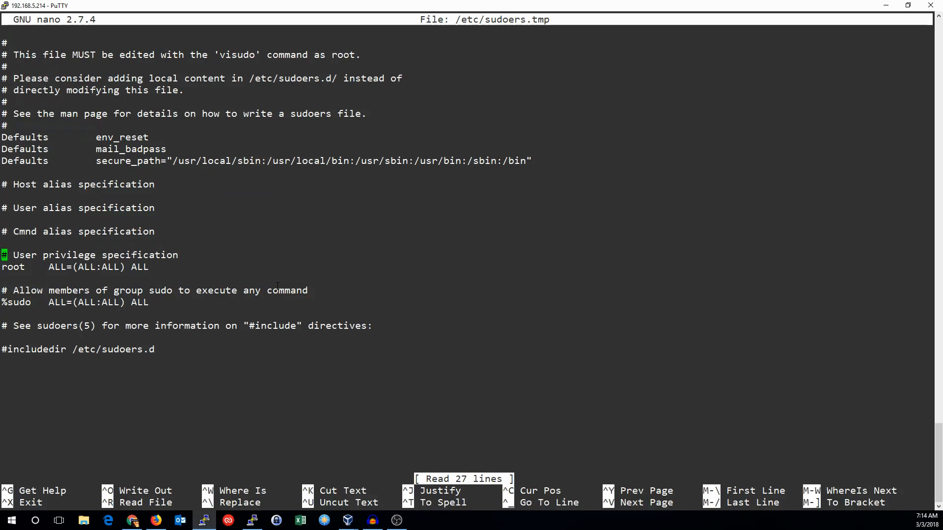
key("Down")
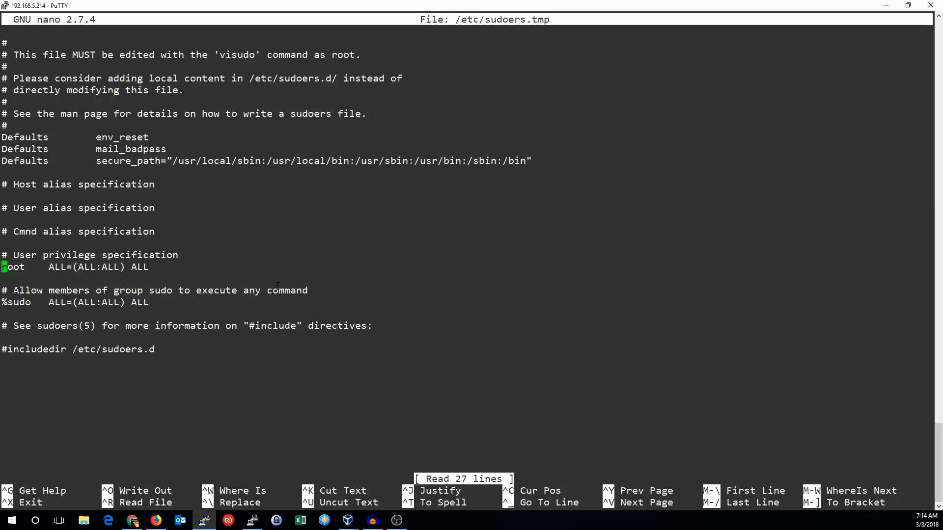
key("Down")
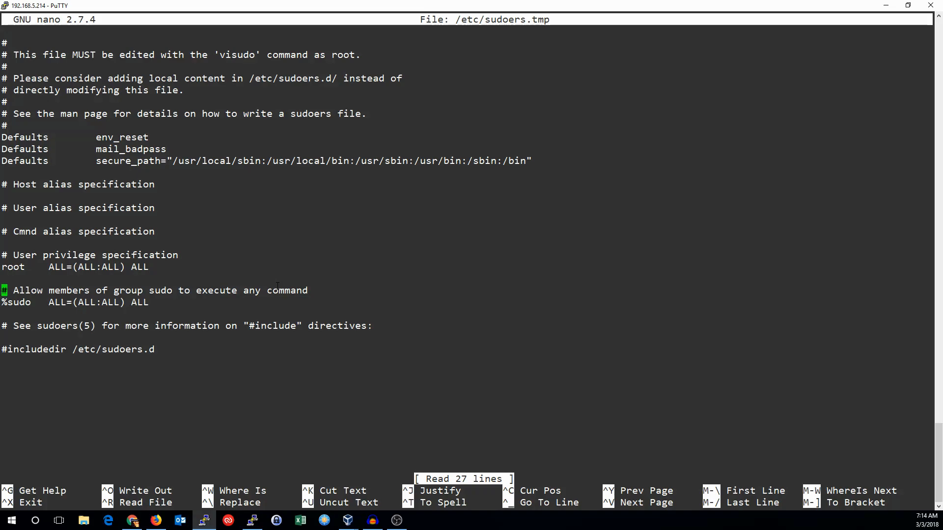
key("Down")
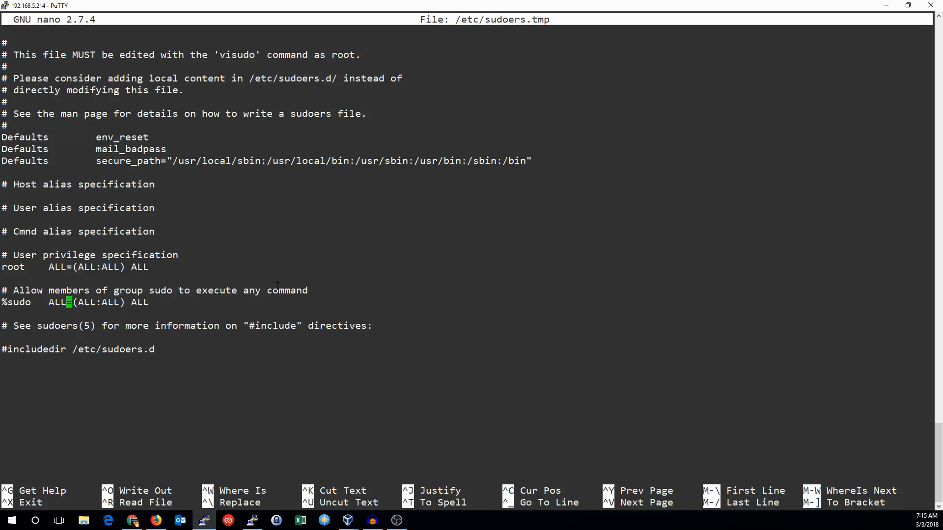
key("Right")
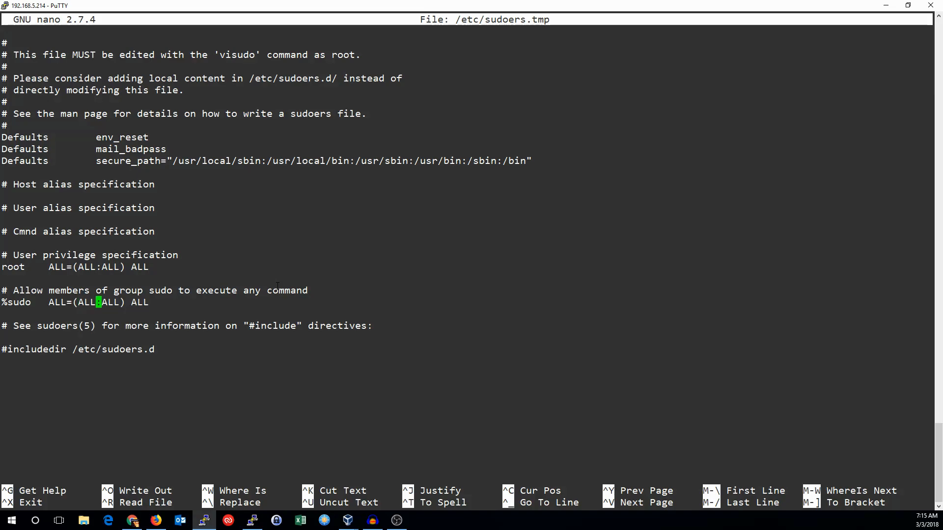
key("Right")
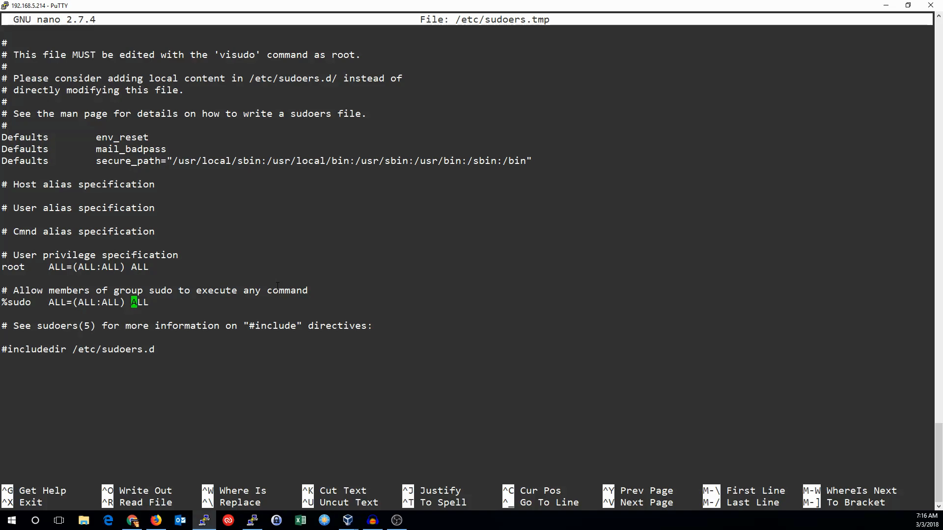
Step: Insert 'NOPASSWD:' before the last ALL on the %sudo line and save the sudoers file
type("NOPASSWD:")
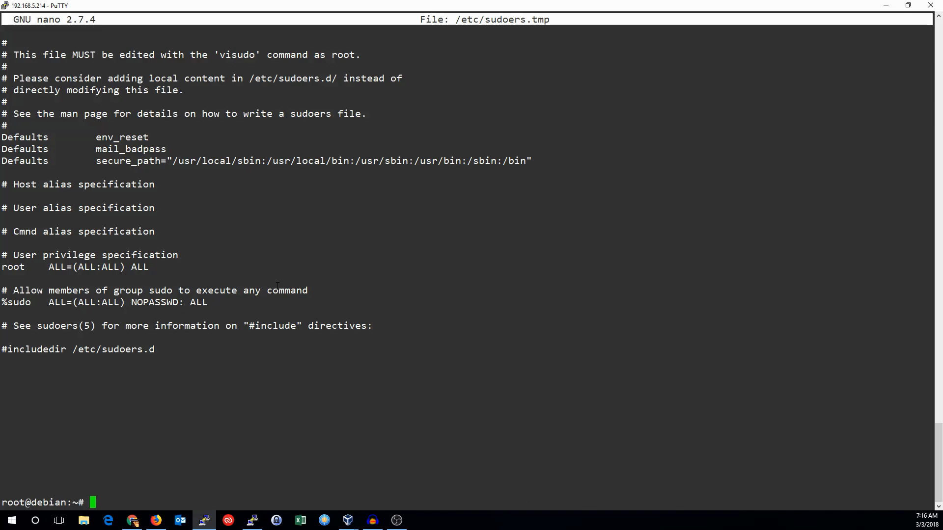
Step: Add syseng to the sudo group with gpasswd, then as syseng run 'sudo -i' and 'whoami' to confirm root
type("gpa")
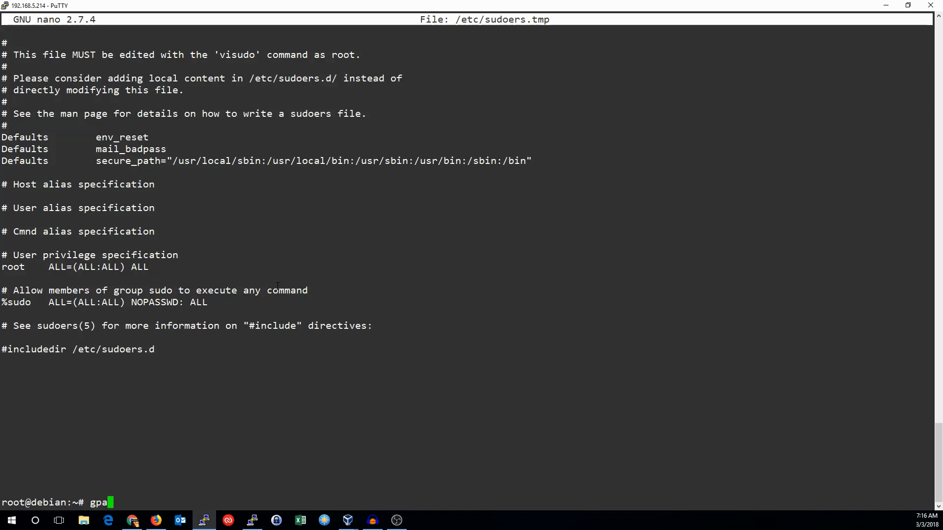
type("sswd -a syseng sudo")
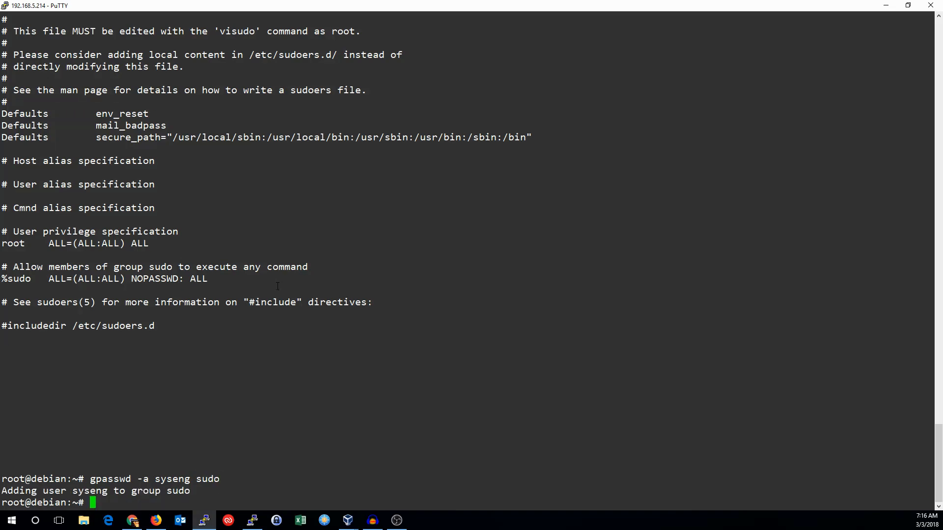
type("sud")
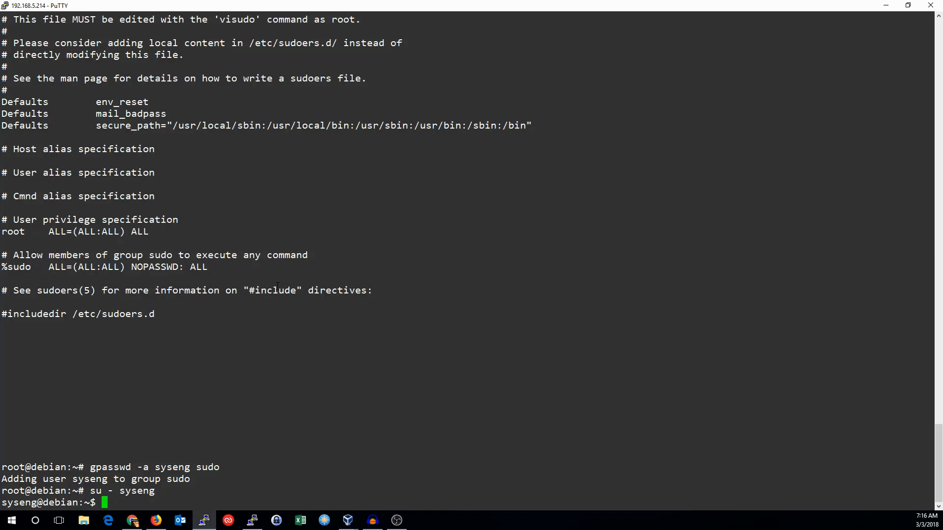
type("sudo -i")
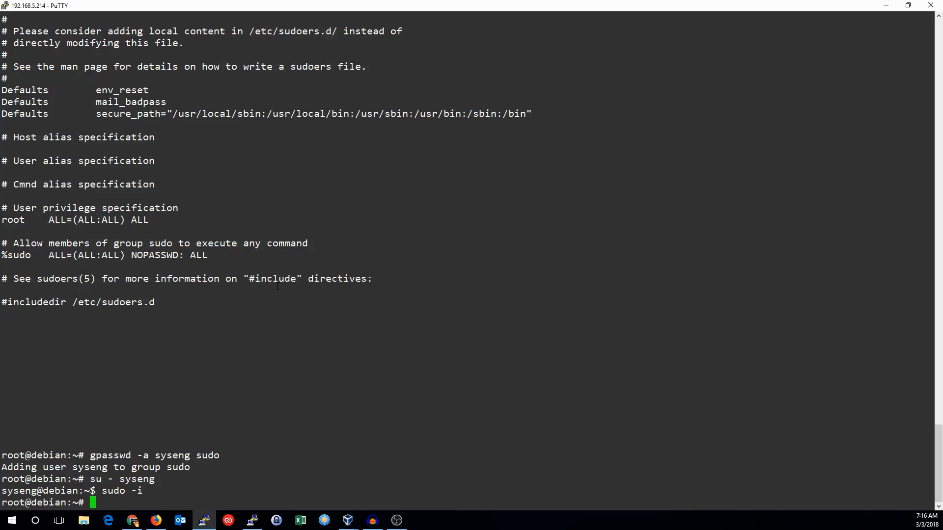
type("whoami")
type("exit")
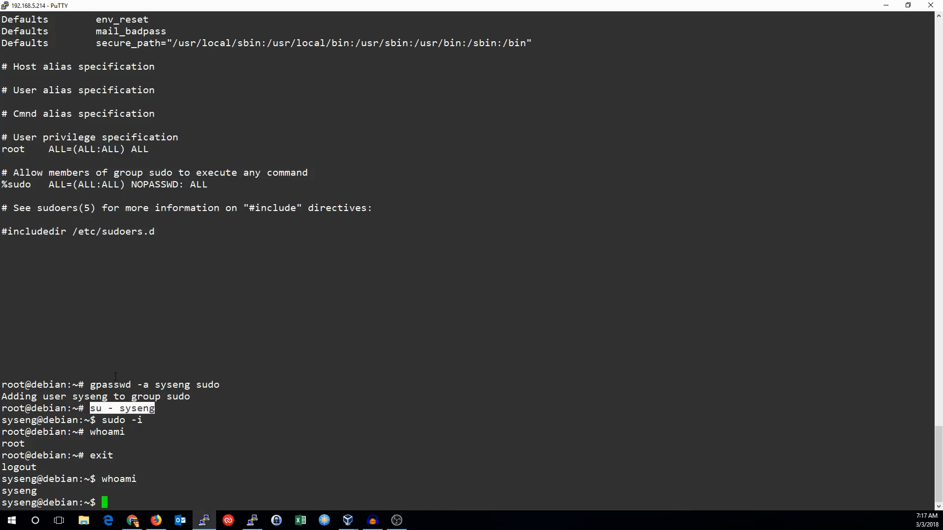
mouse_move(258, 396)
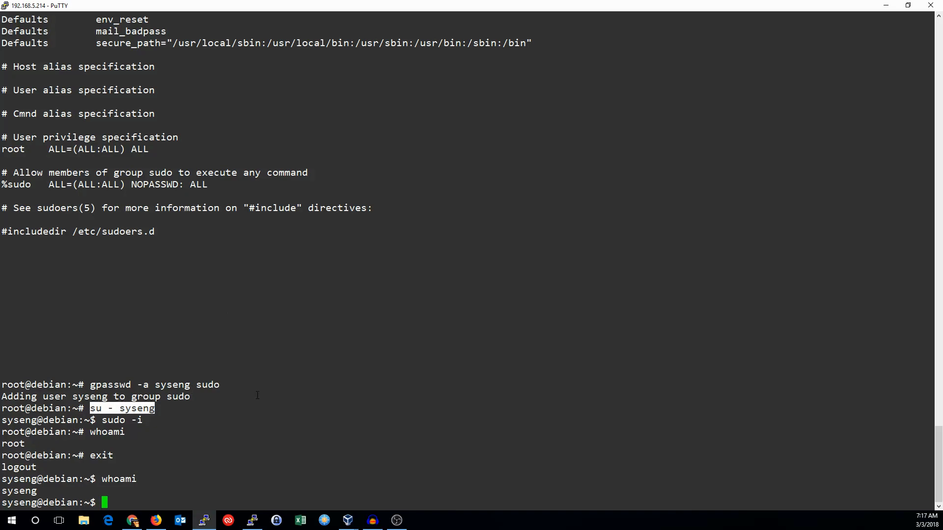
Step: Exit the shells, list groups, activate sudo with 'newgrp sudo', retest 'sudo -i' and exit
type("exit")
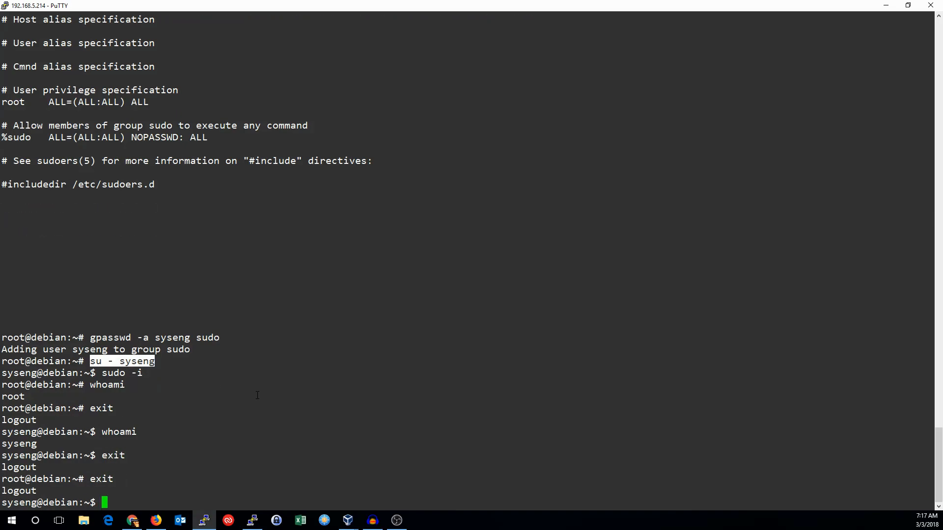
type("groups")
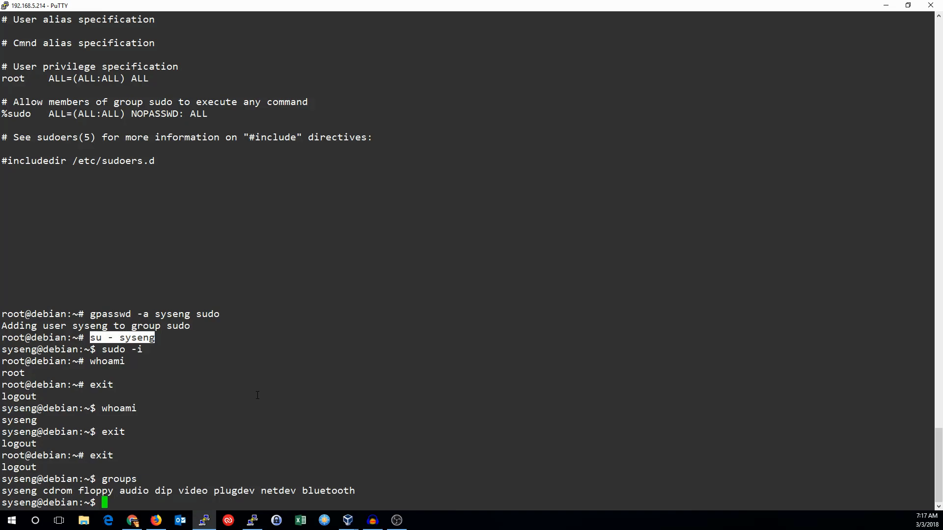
type("newgrp sudo")
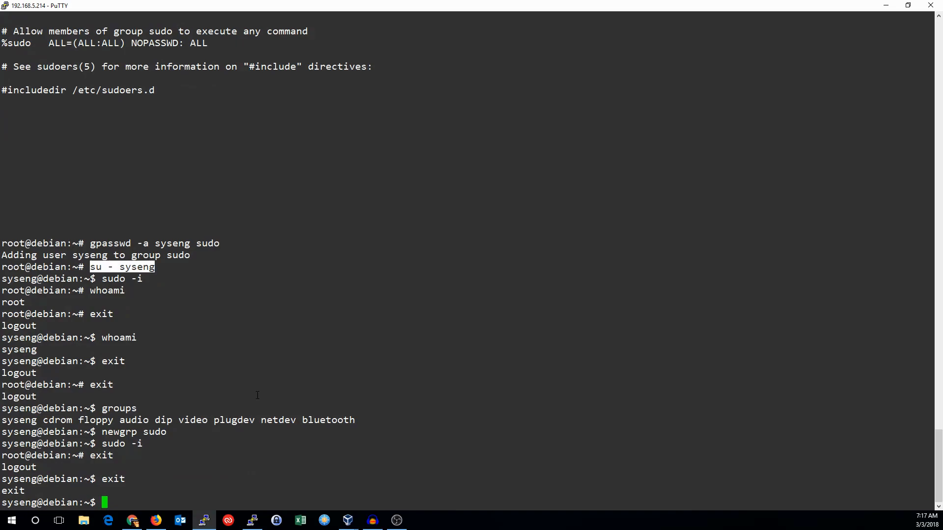
type("exit")
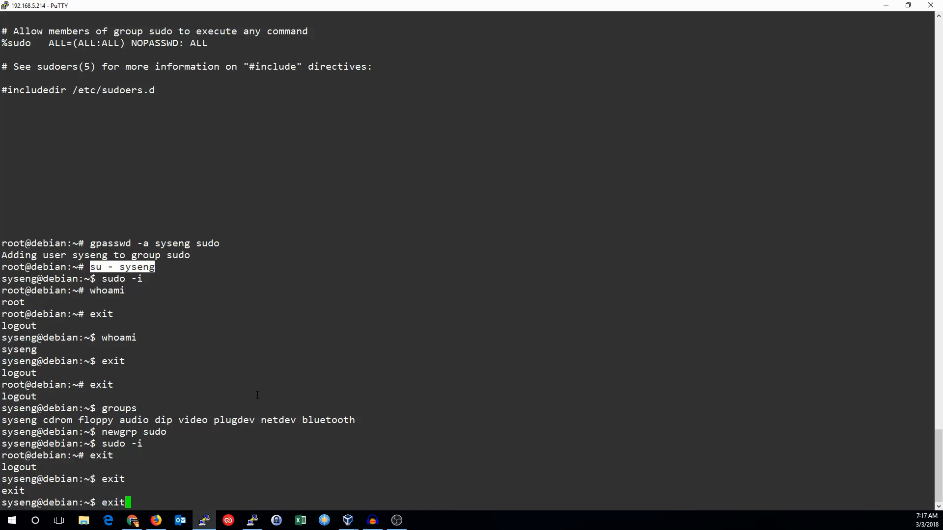